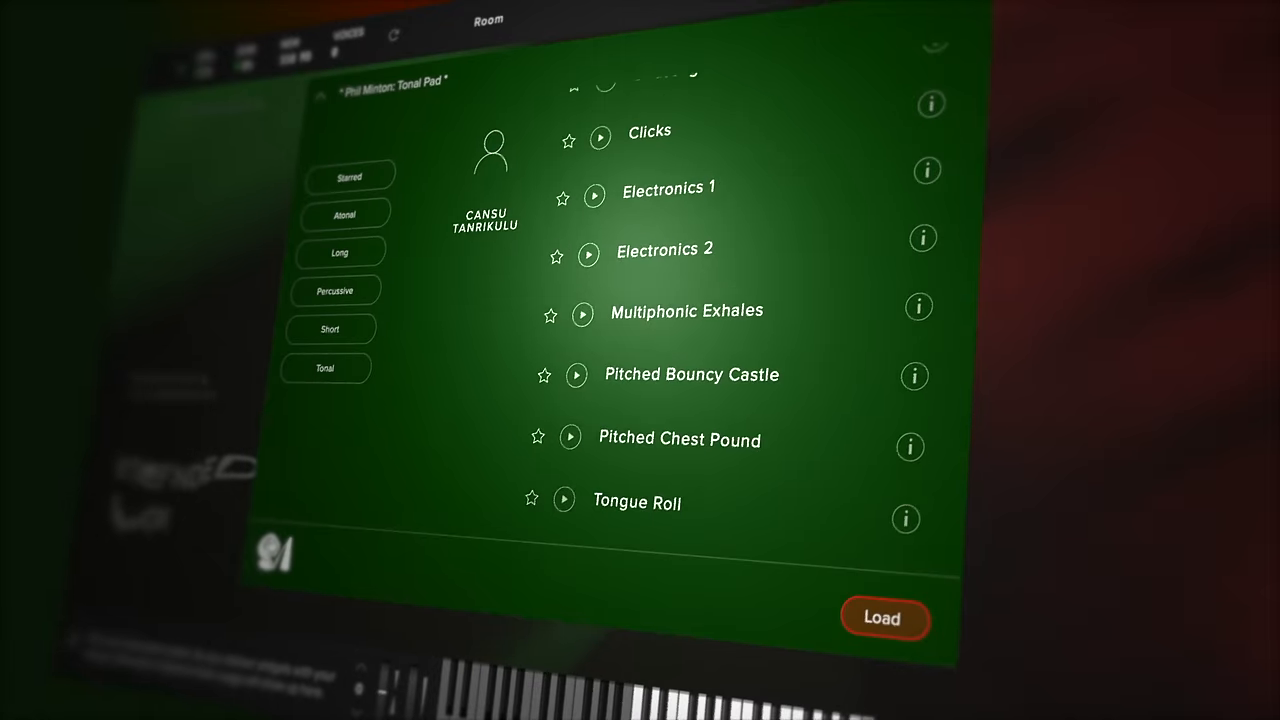
Choose a vocalist preset from the list to audition
{"action": "left_click", "coordinate": [884, 616]}
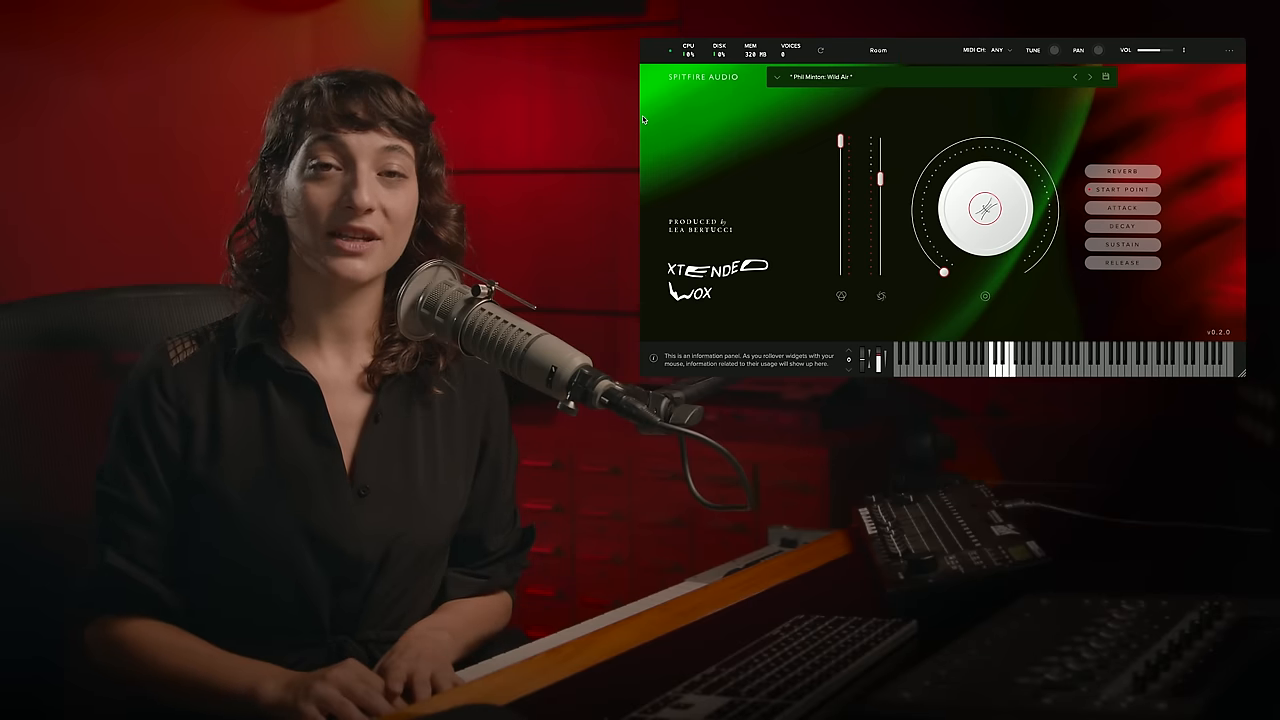
Step to the next vocal preset and lower its Dynamics level slightly
{"action": "left_click", "coordinate": [1088, 76]}
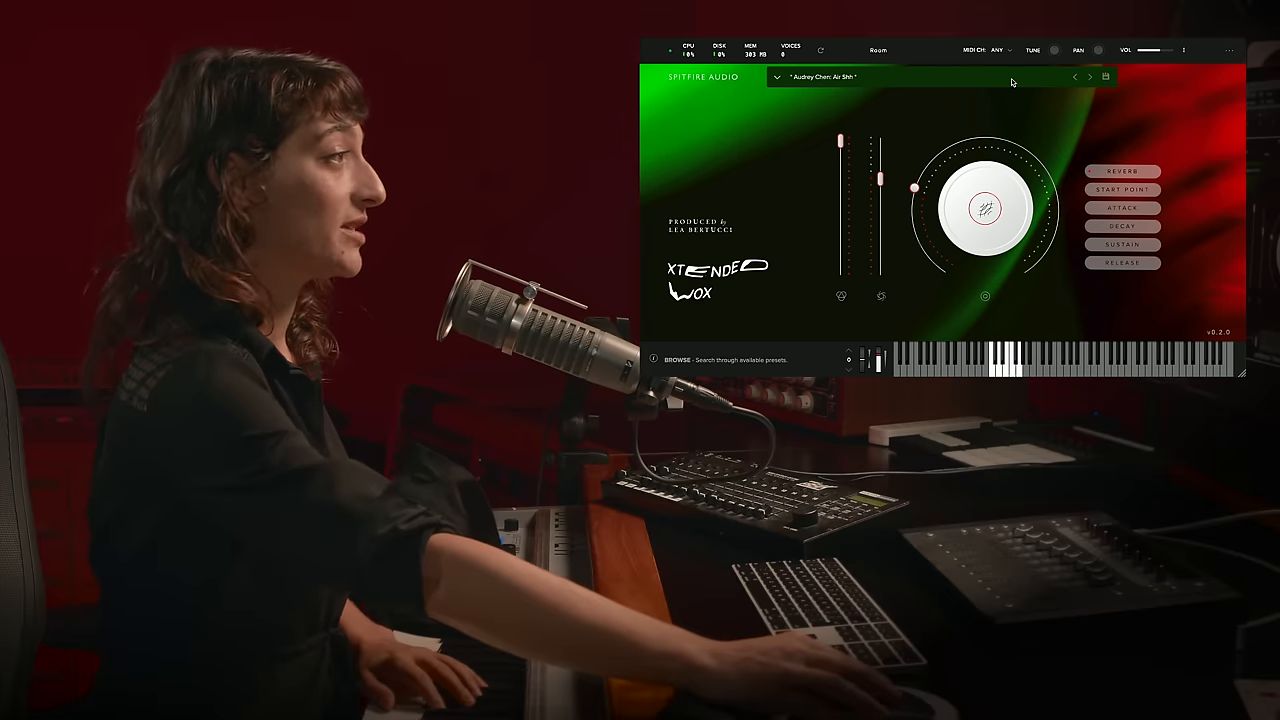
{"action": "left_click", "coordinate": [772, 76]}
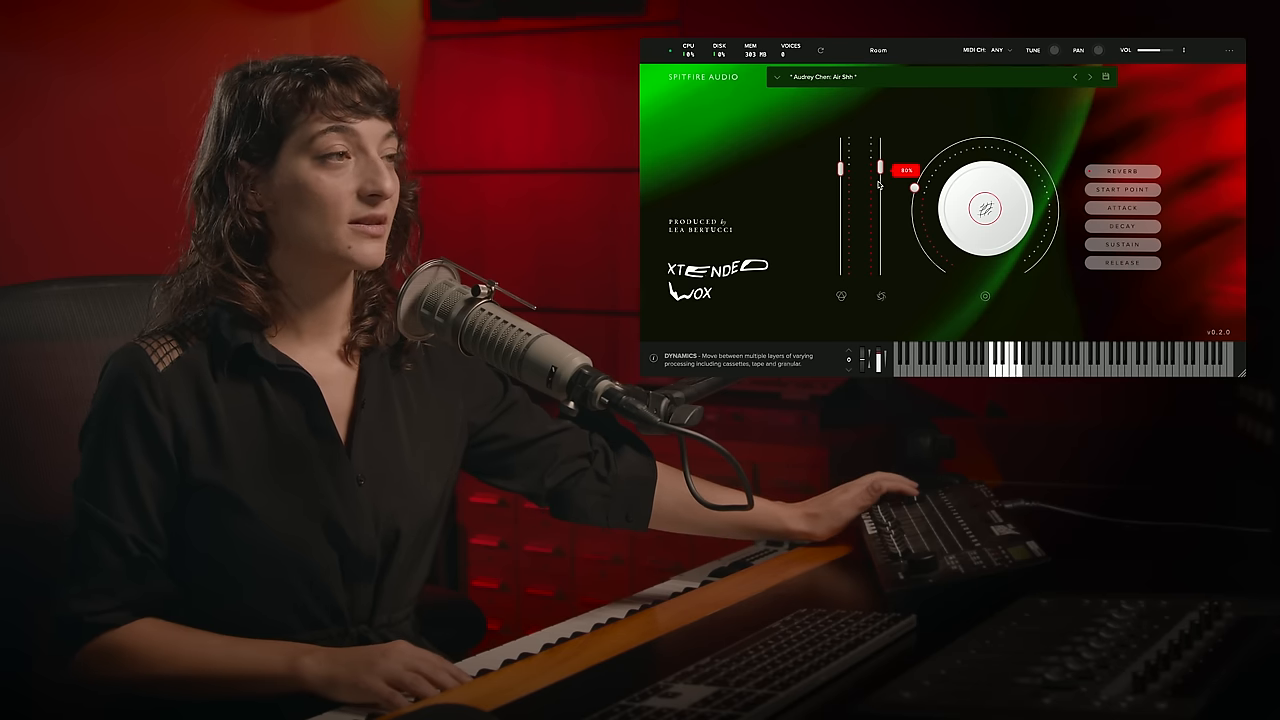
{"action": "left_click_drag", "start_coordinate": [878, 170], "coordinate": [878, 180]}
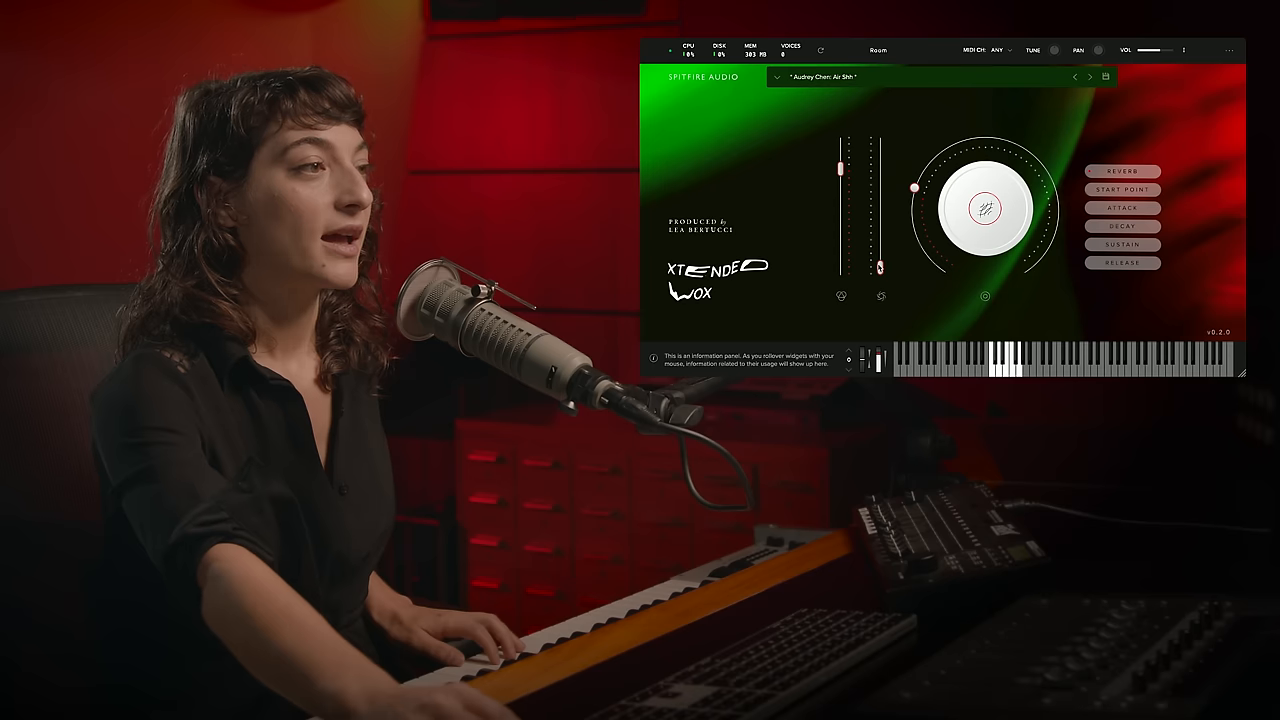
Raise the Expression level of the playing vocal preset
{"action": "left_click_drag", "start_coordinate": [880, 264], "coordinate": [880, 144]}
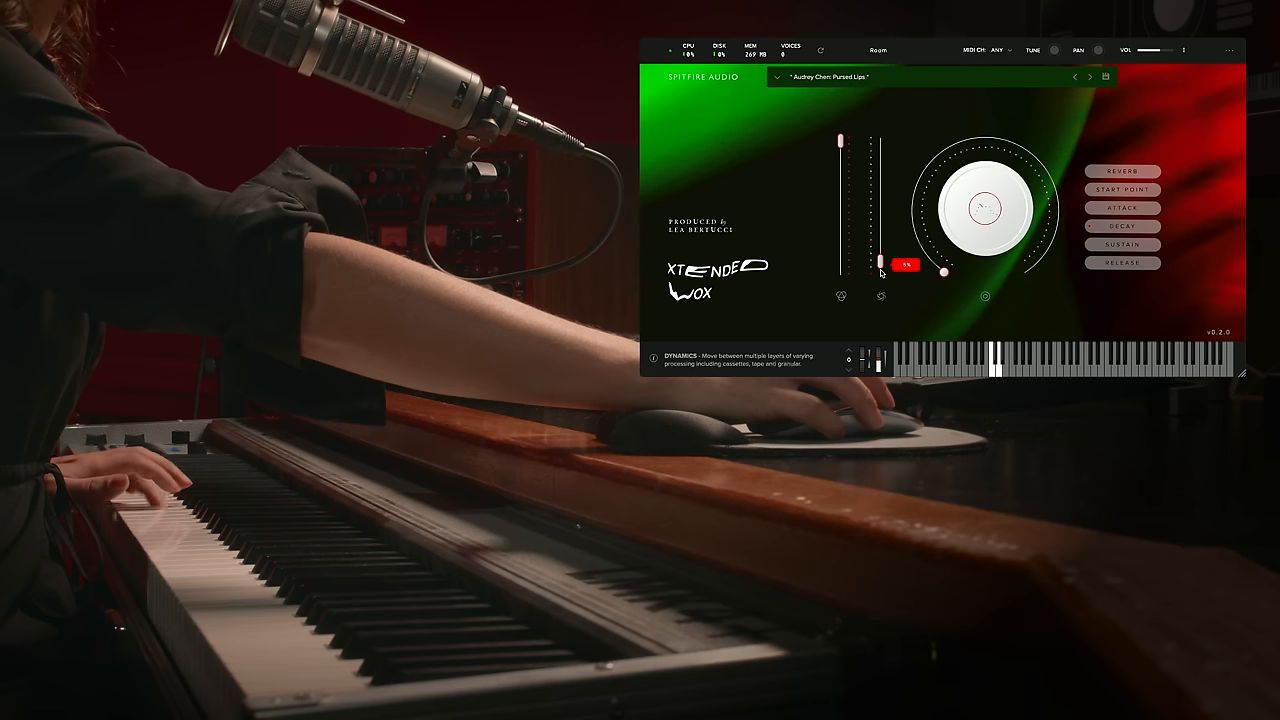
Sweep the Dynamics fader up and down while the Phil Minton preset plays
{"action": "left_click_drag", "start_coordinate": [884, 264], "coordinate": [884, 212]}
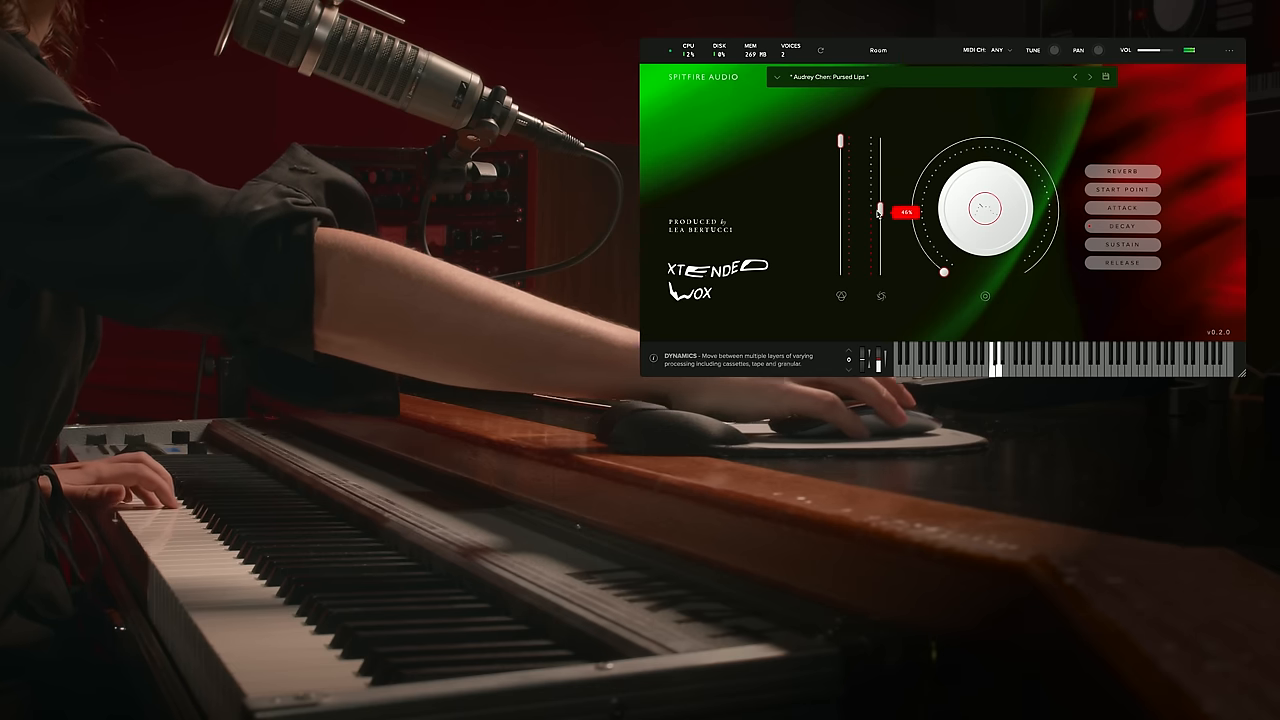
{"action": "left_click_drag", "start_coordinate": [884, 212], "coordinate": [884, 142]}
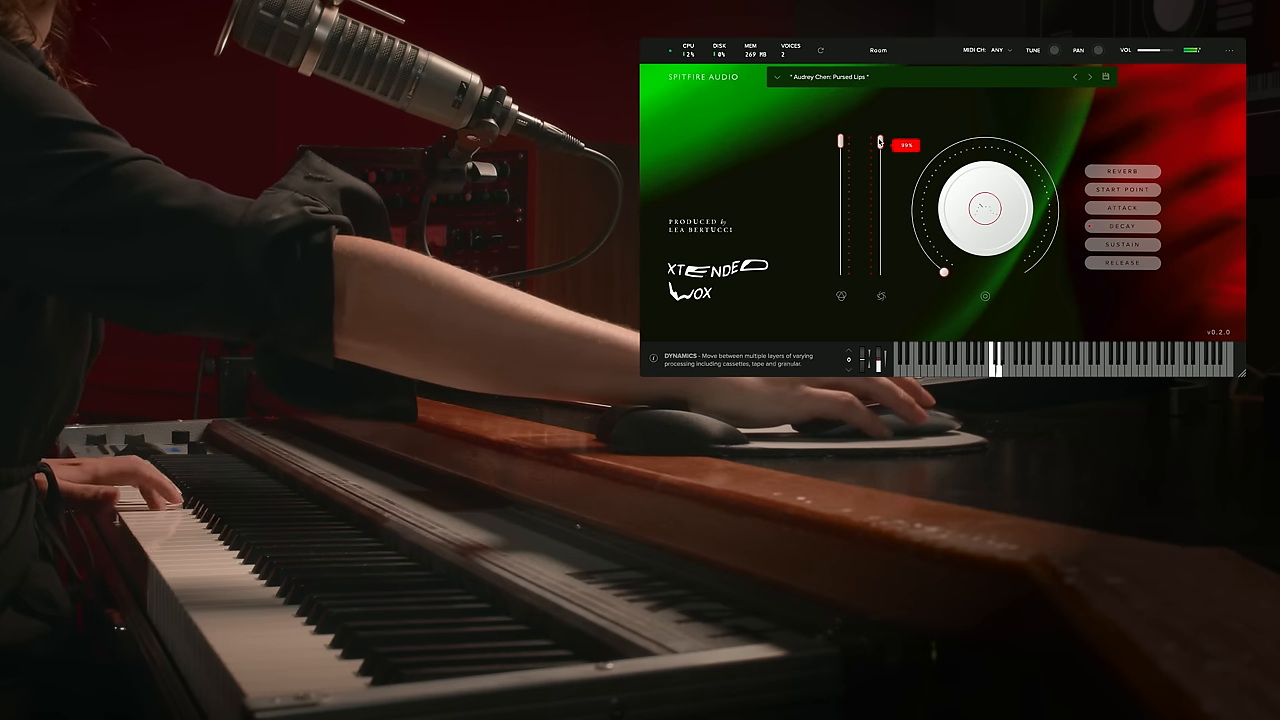
{"action": "left_click_drag", "start_coordinate": [880, 144], "coordinate": [880, 206]}
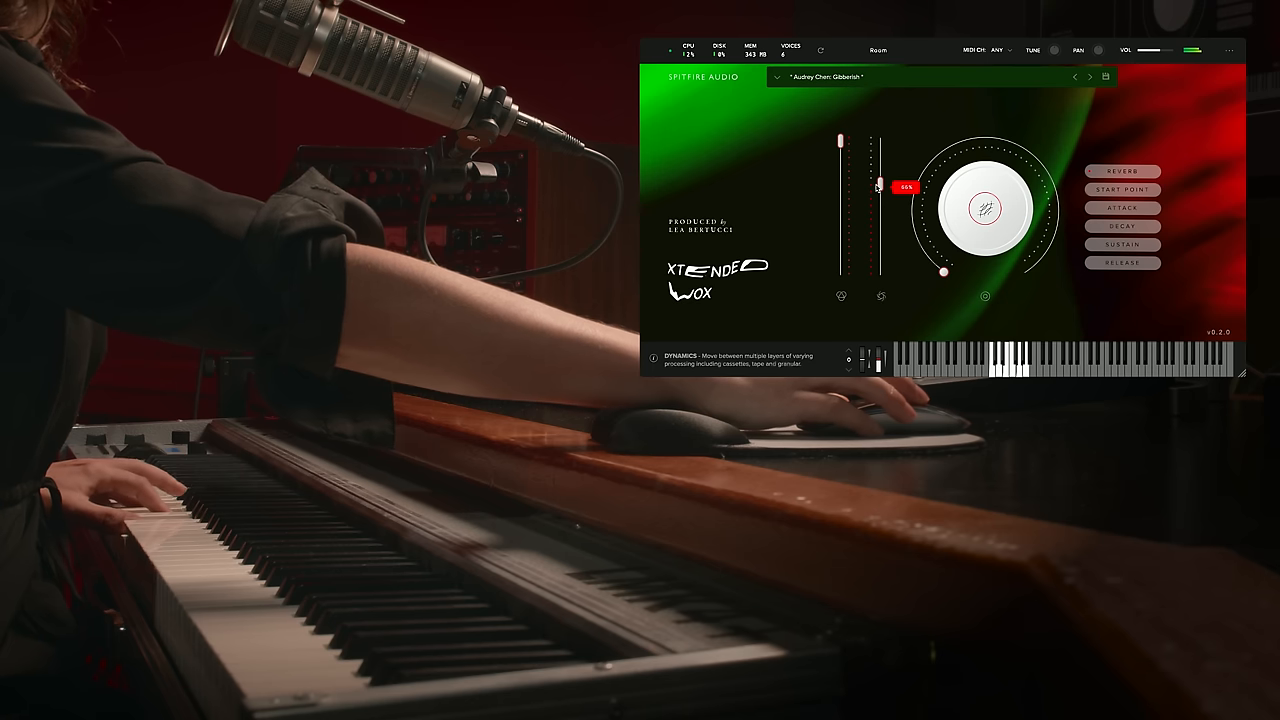
{"action": "left_click_drag", "start_coordinate": [884, 188], "coordinate": [878, 164]}
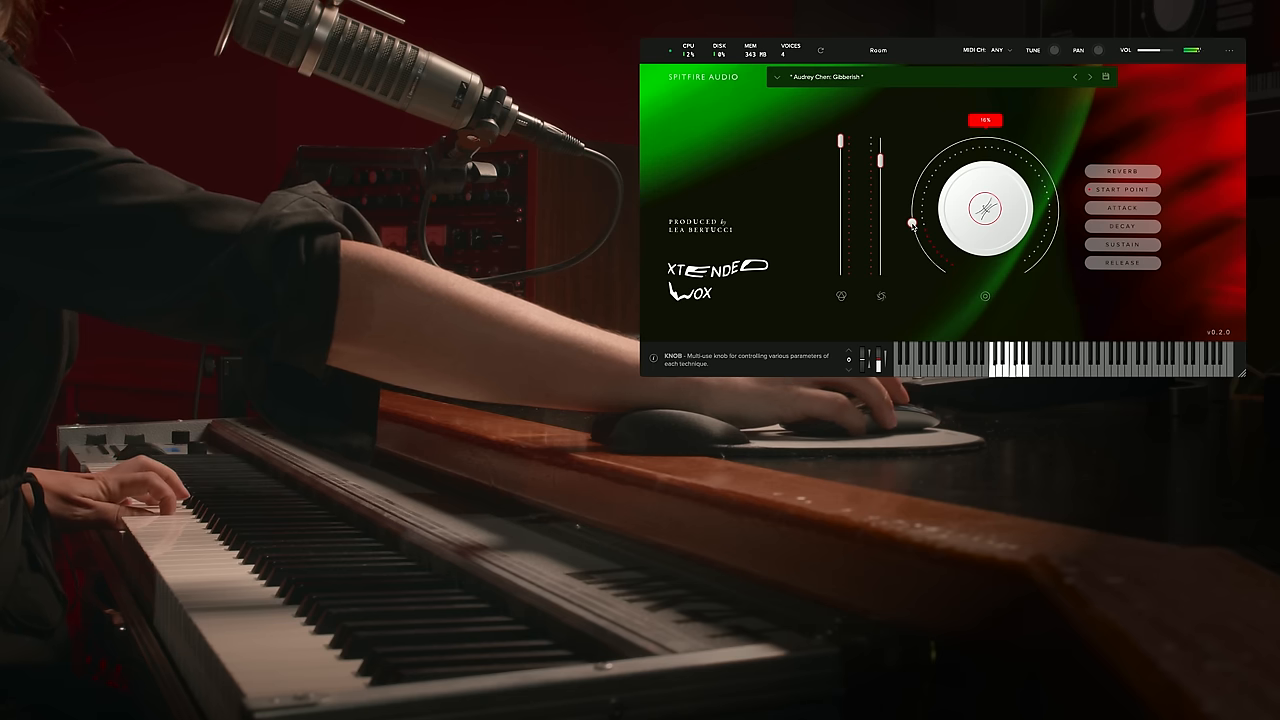
Turn the large Vox macro dial from low up to near its maximum
{"action": "left_click_drag", "start_coordinate": [910, 220], "coordinate": [1064, 148]}
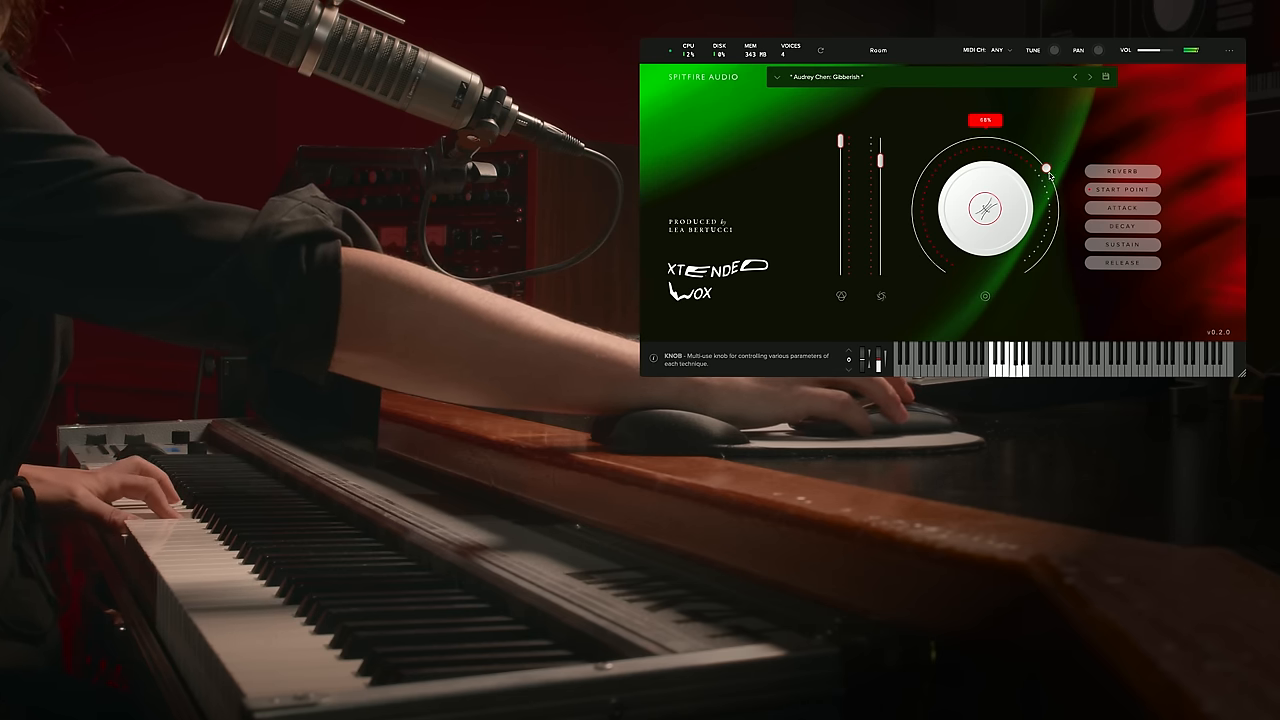
{"action": "left_click_drag", "start_coordinate": [1044, 164], "coordinate": [1036, 264]}
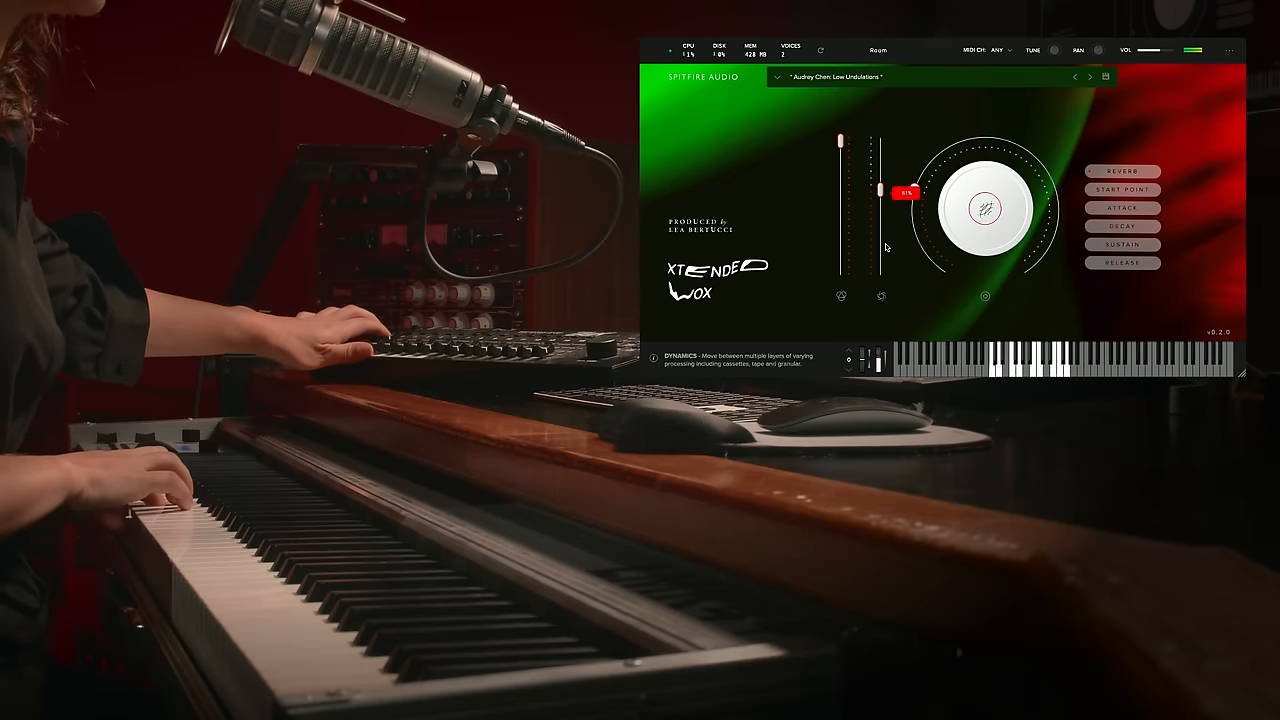
Nudge the Dynamics level of the newly loaded vocal preset
{"action": "left_click_drag", "start_coordinate": [900, 192], "coordinate": [900, 184]}
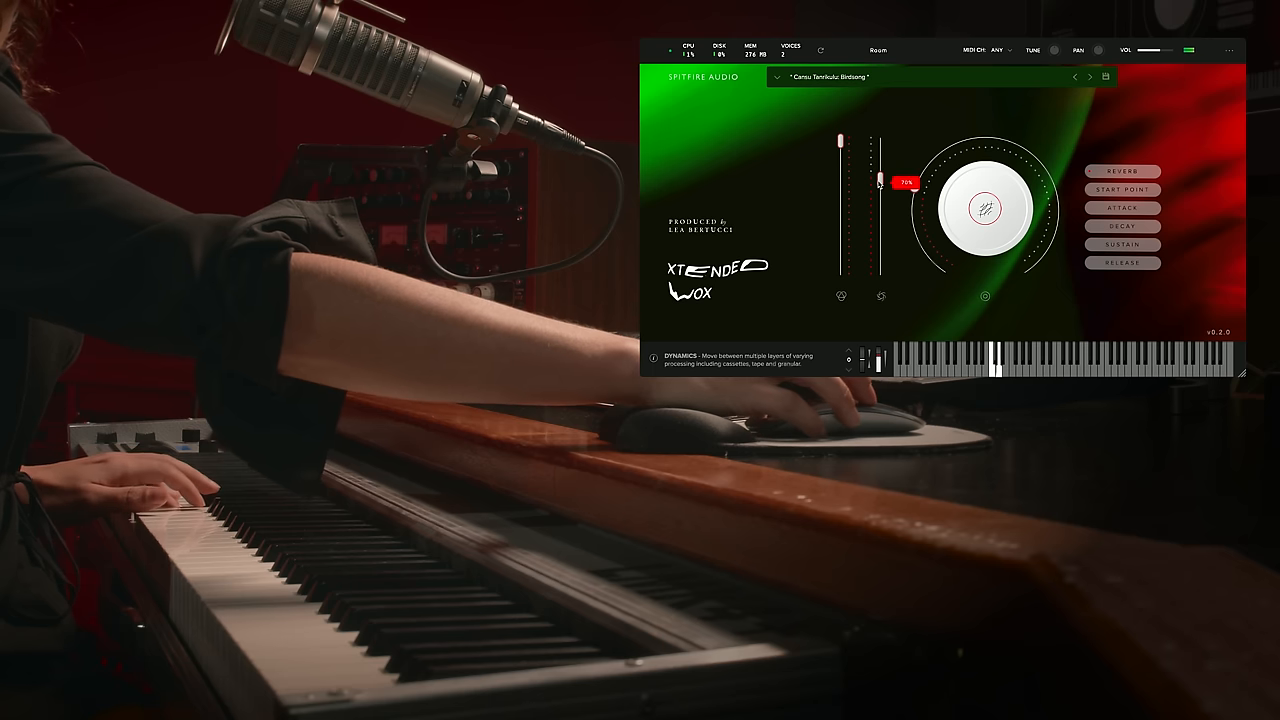
Push the Dynamics fader to the top, then pull it down near minimum
{"action": "left_click_drag", "start_coordinate": [878, 182], "coordinate": [878, 260]}
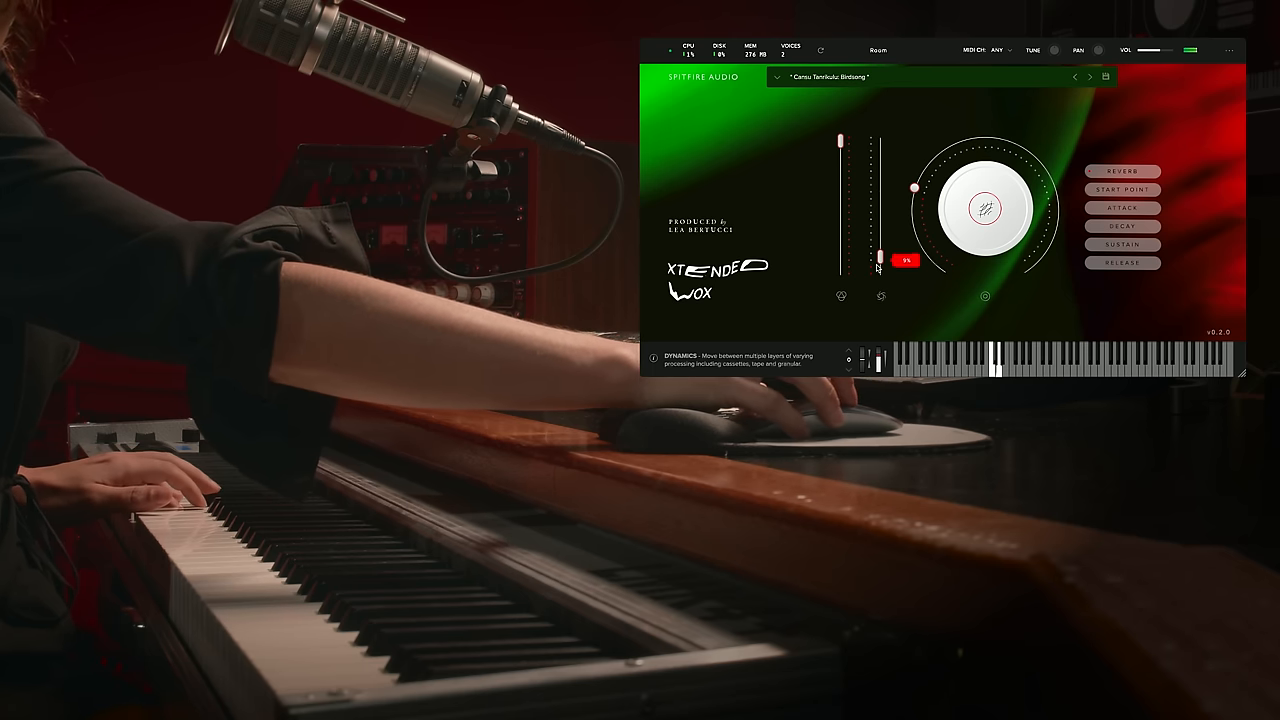
{"action": "left_click_drag", "start_coordinate": [878, 260], "coordinate": [878, 158]}
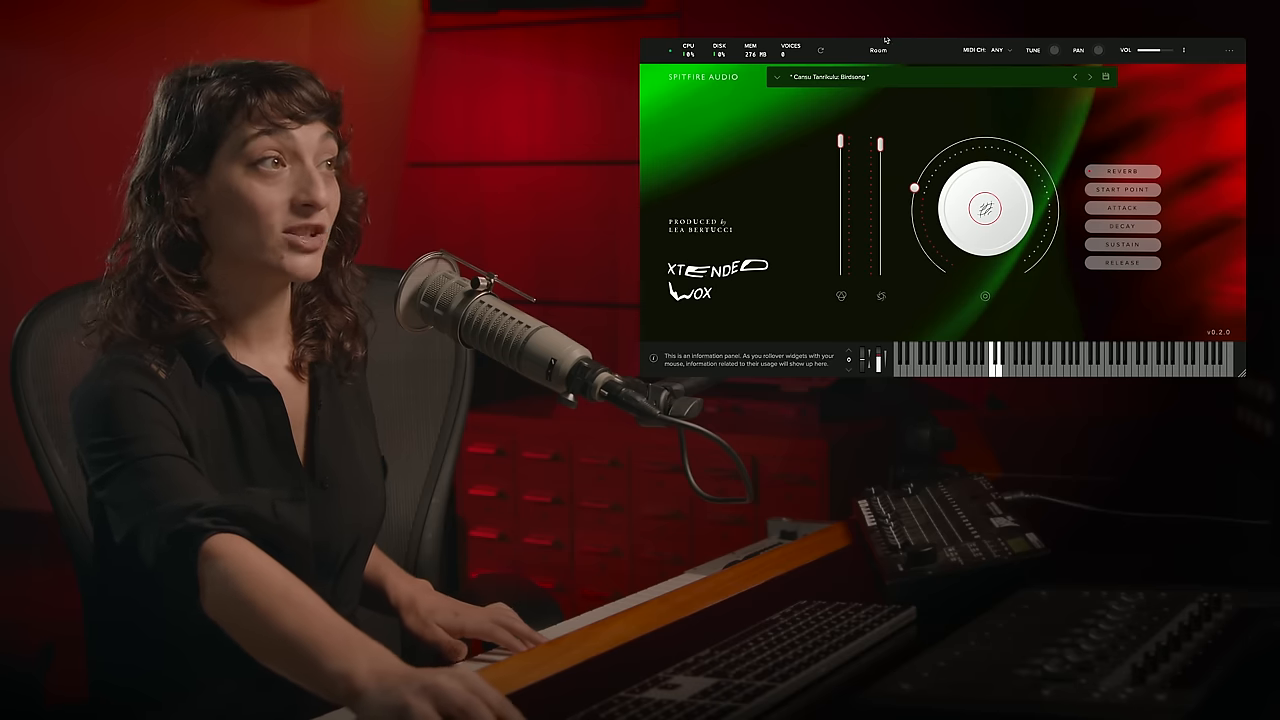
Pick a reverb space, then turn the central multi-use dial toward maximum
{"action": "left_click", "coordinate": [876, 48]}
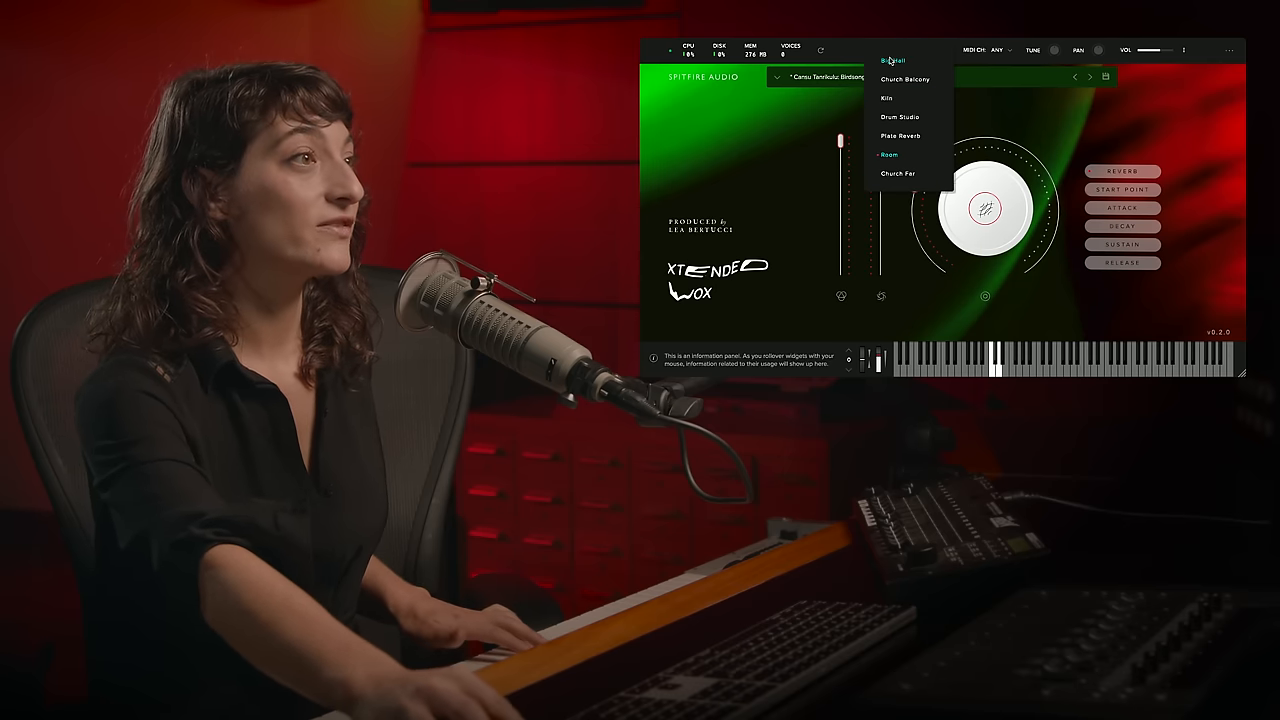
{"action": "left_click", "coordinate": [898, 172]}
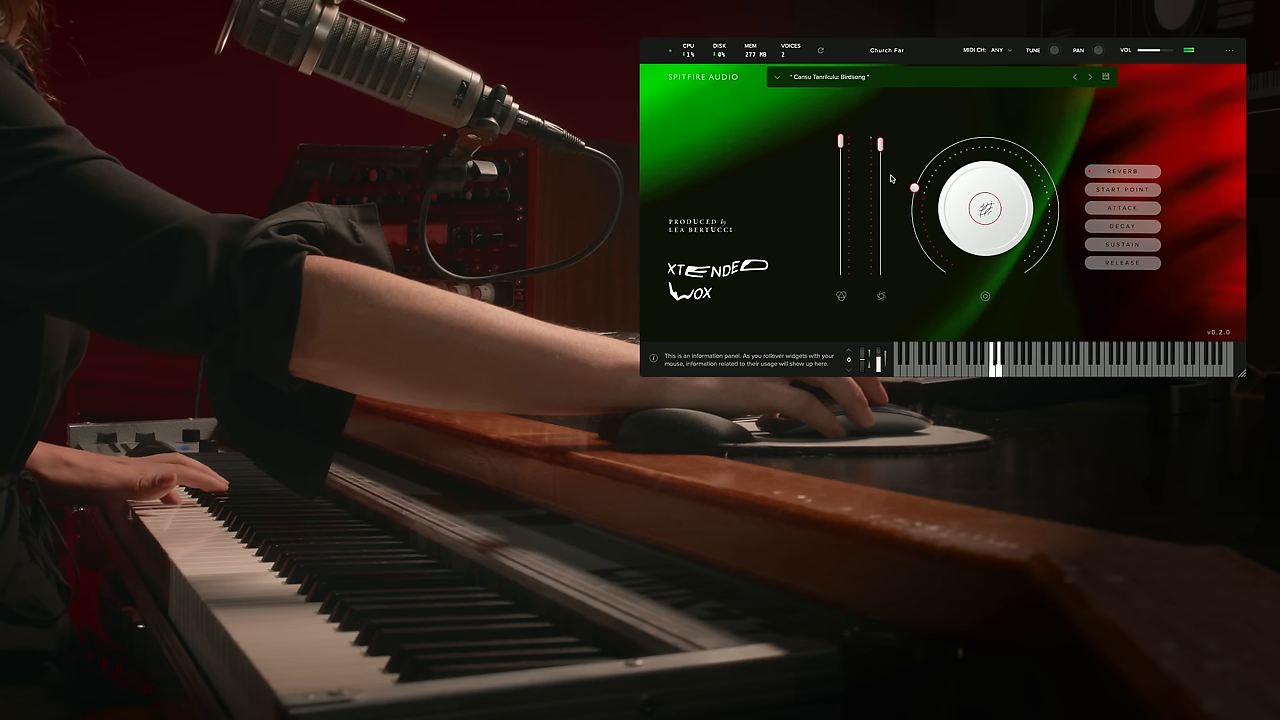
{"action": "left_click_drag", "start_coordinate": [910, 184], "coordinate": [1016, 130]}
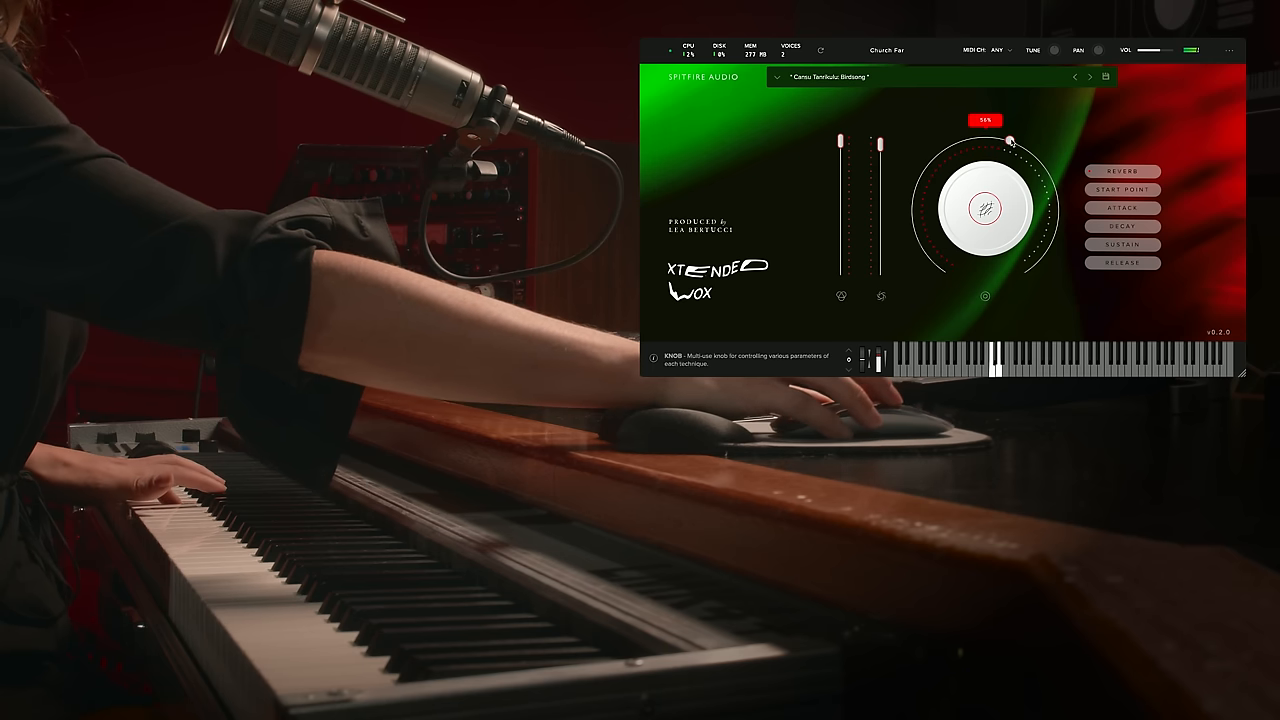
{"action": "left_click_drag", "start_coordinate": [1016, 136], "coordinate": [1044, 236]}
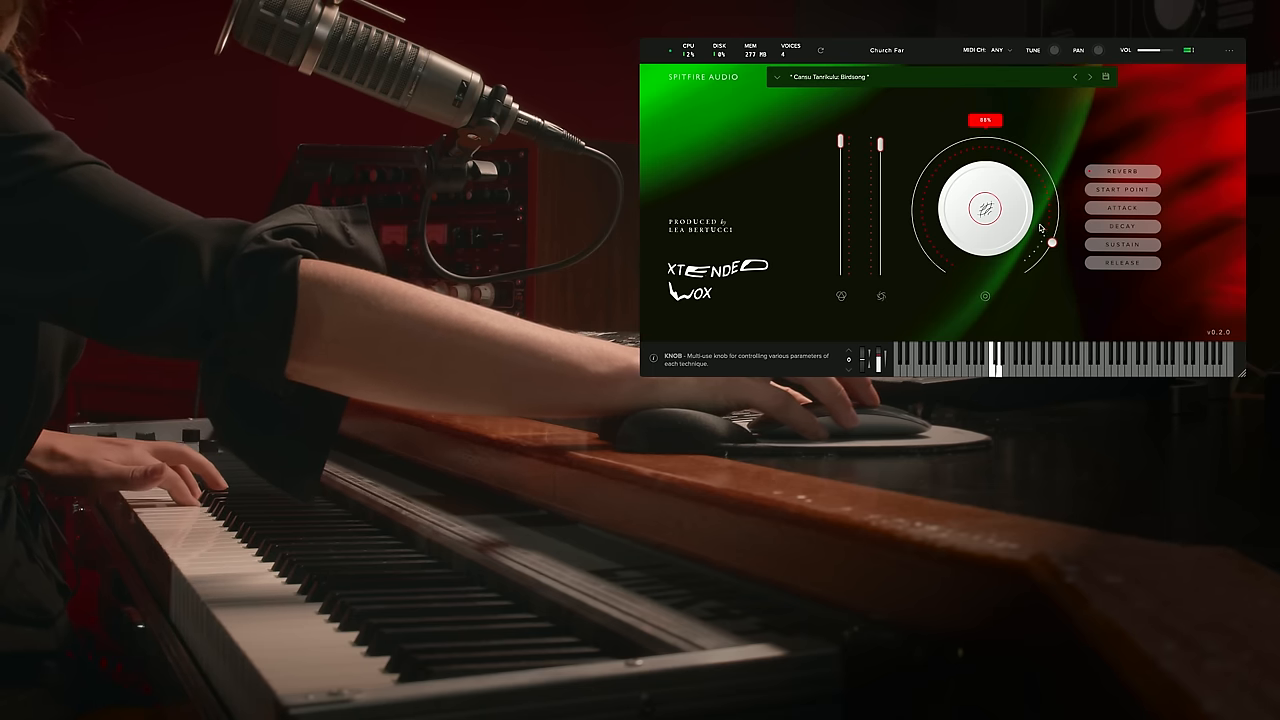
{"action": "left_click", "coordinate": [1122, 188]}
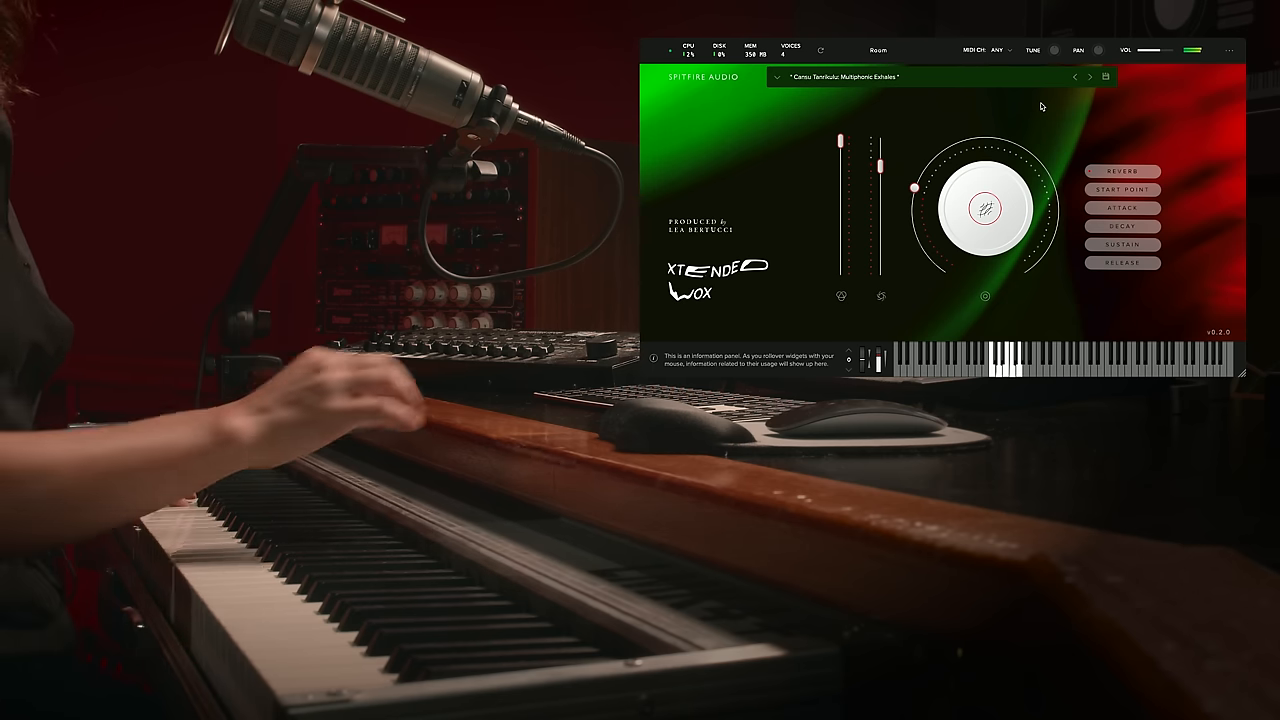
{"action": "mouse_move", "coordinate": [1122, 262]}
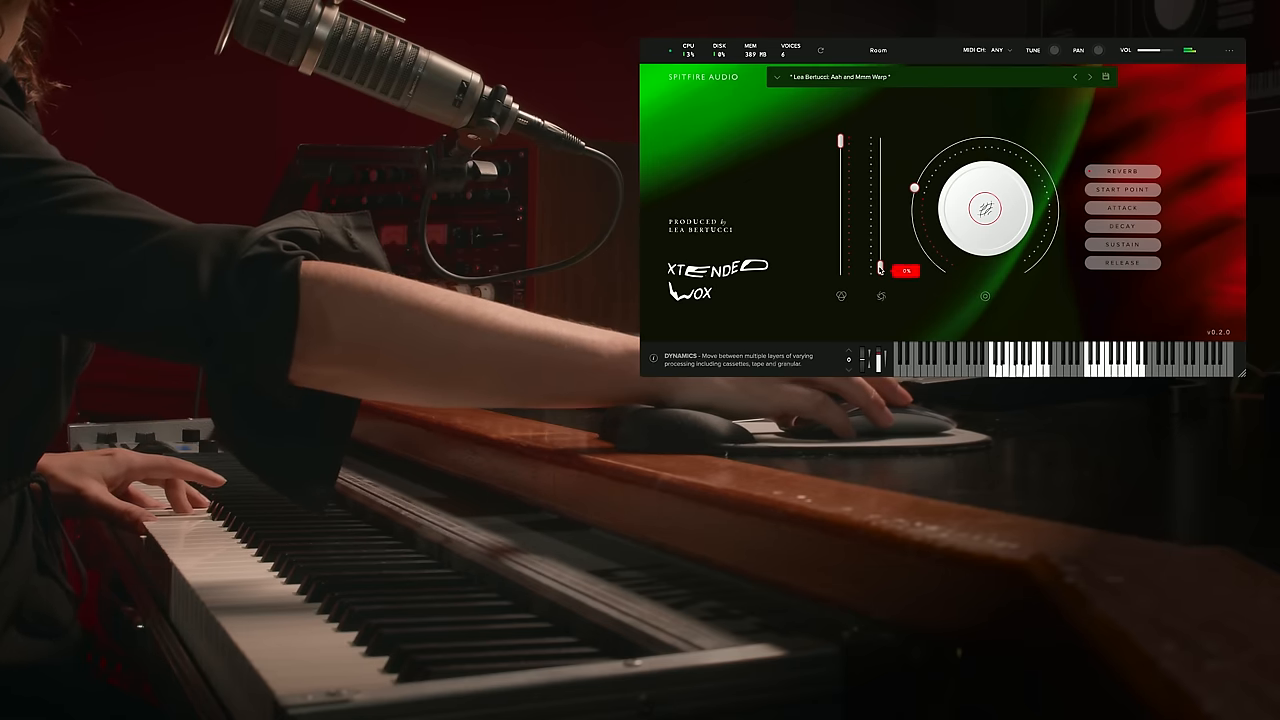
Raise the Dynamics level, then bring it back down while notes play
{"action": "left_click_drag", "start_coordinate": [880, 270], "coordinate": [880, 188]}
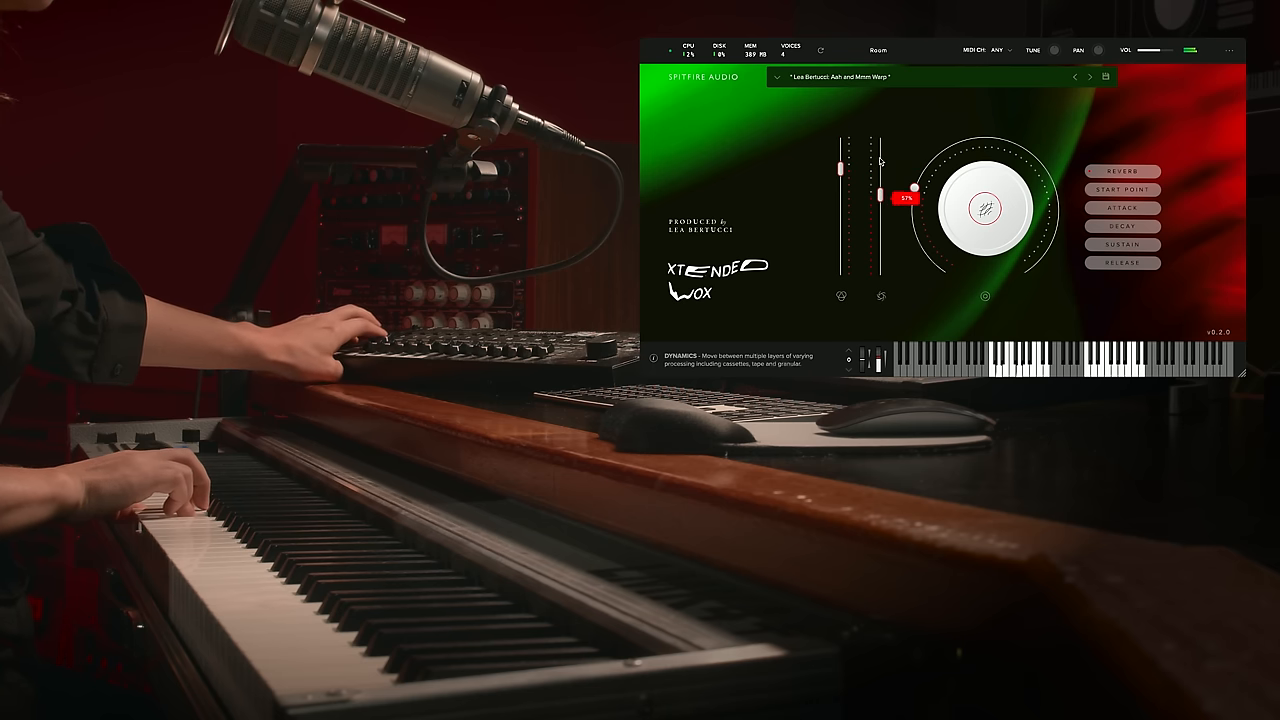
{"action": "left_click_drag", "start_coordinate": [908, 190], "coordinate": [908, 248]}
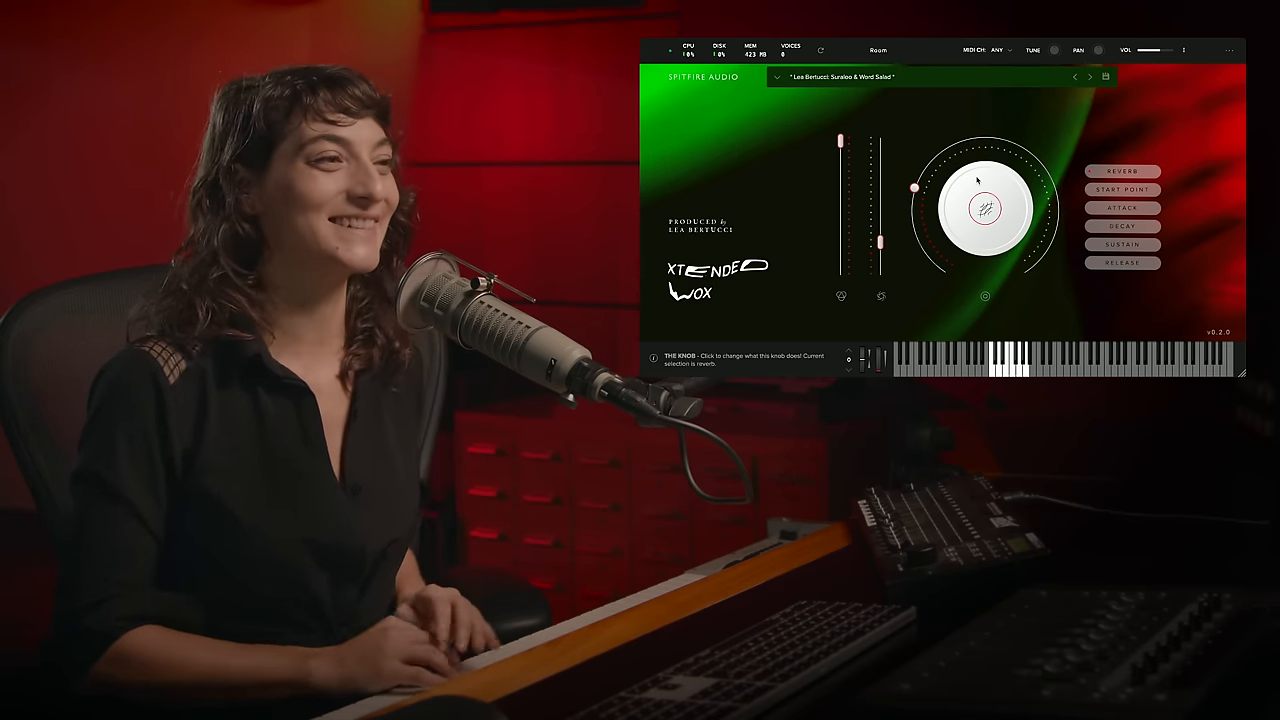
{"action": "left_click", "coordinate": [1088, 76]}
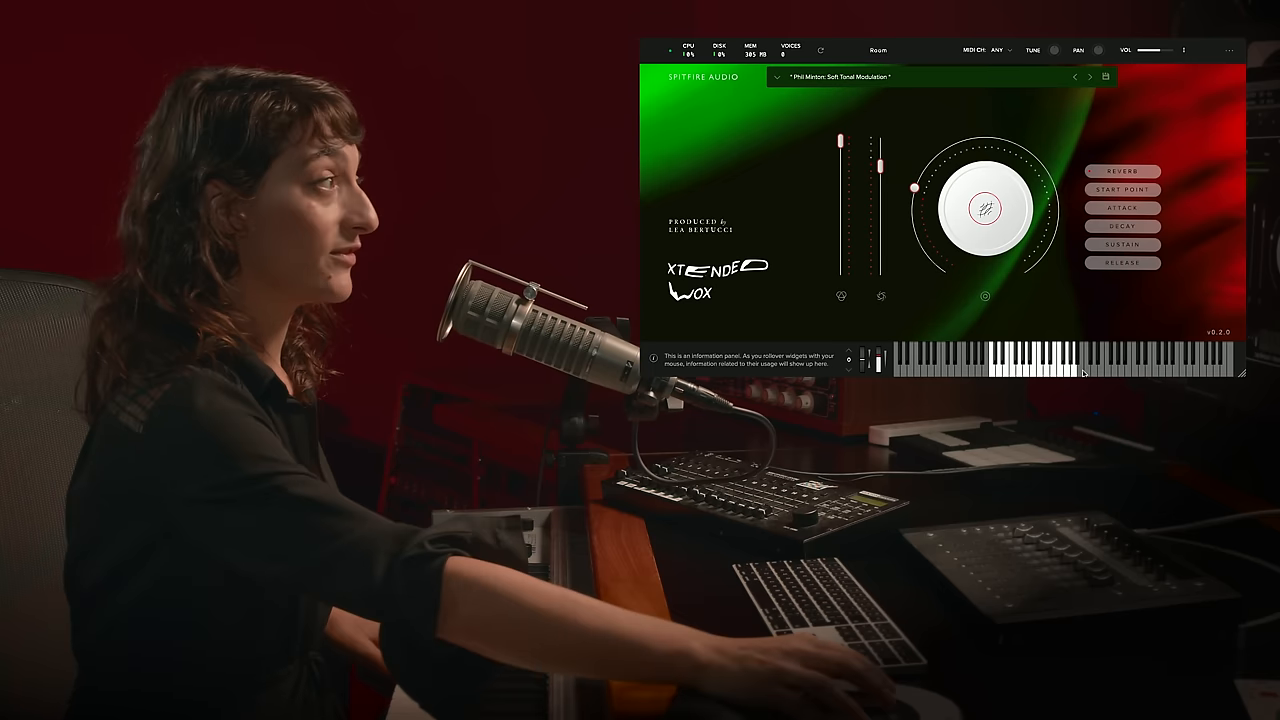
Open the reverb space list with the Soft Vocal Modulation preset loaded
{"action": "left_click", "coordinate": [876, 50]}
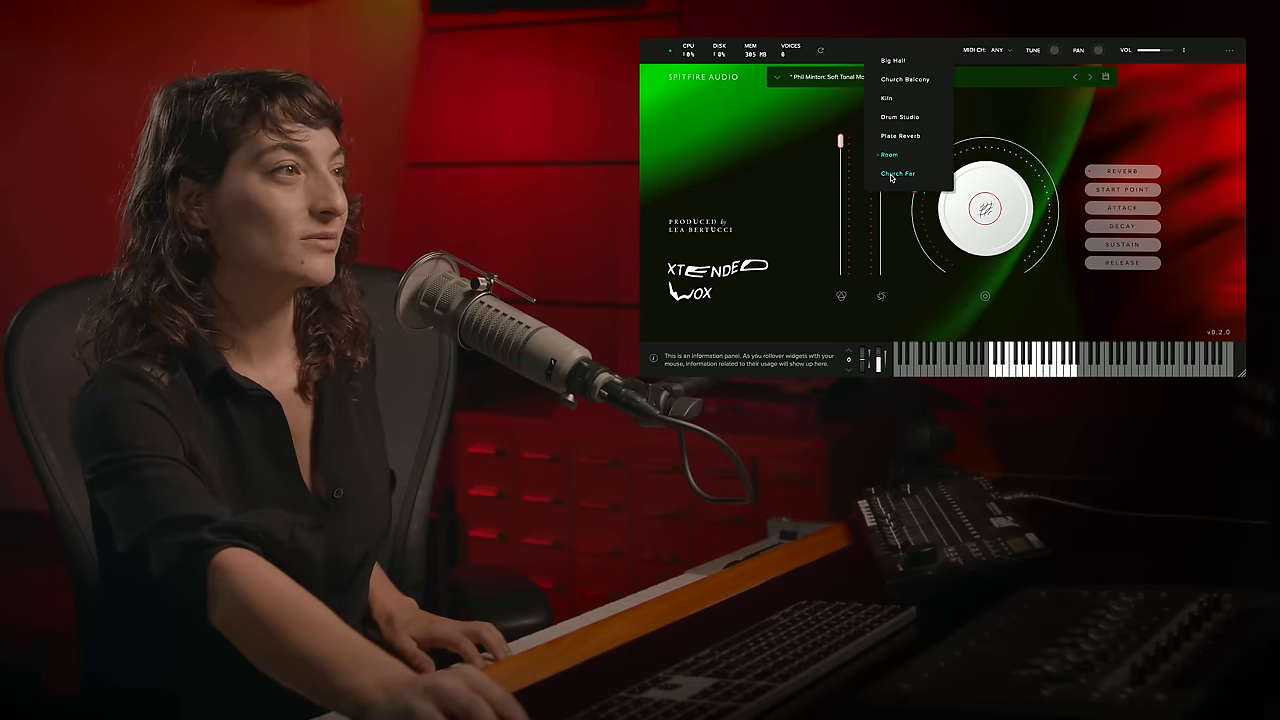
Switch the reverb space to Church Far and set the reverb amount with the central dial
{"action": "left_click", "coordinate": [898, 172]}
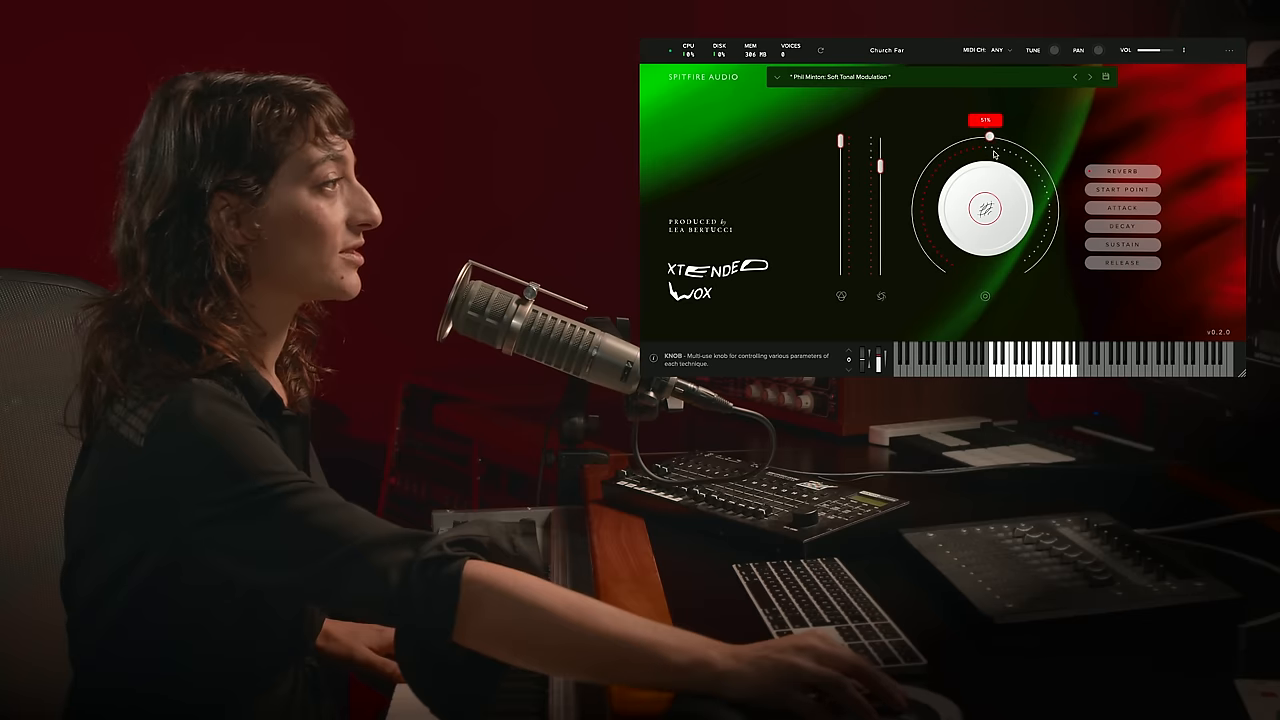
{"action": "left_click_drag", "start_coordinate": [960, 132], "coordinate": [1040, 164]}
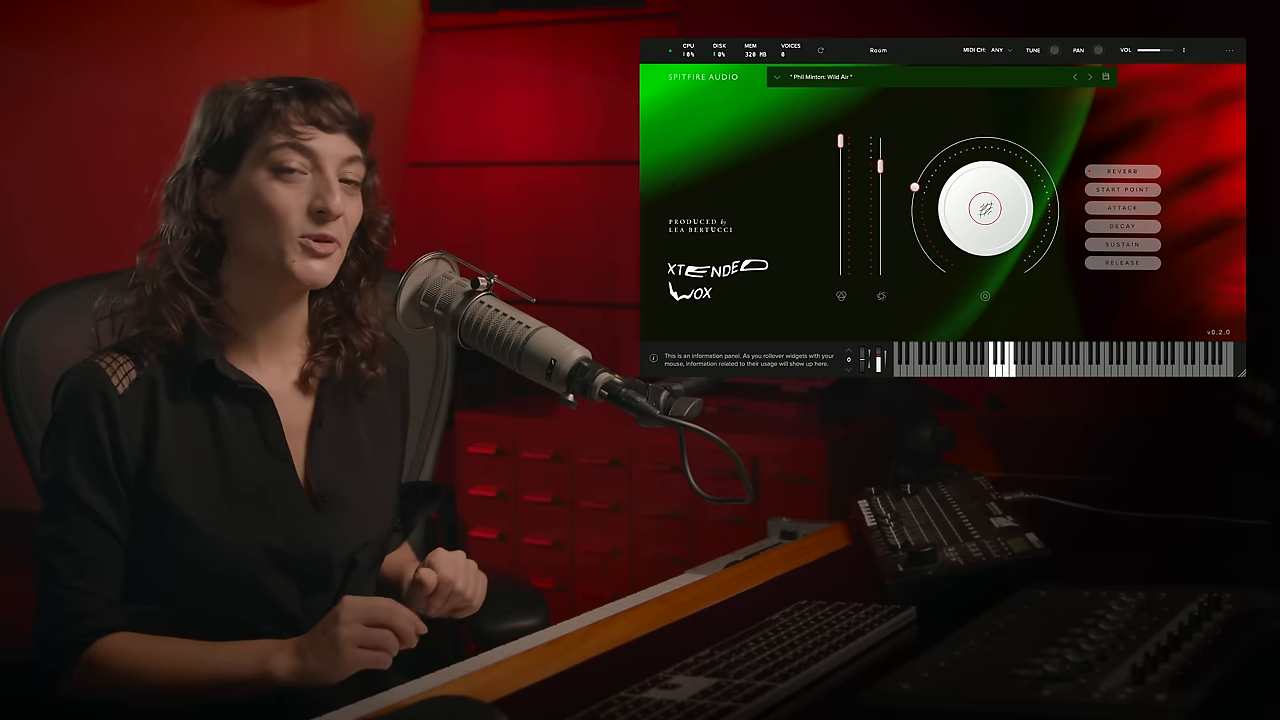
Load the next Phil Minton preset and raise the technique's Expression fader
{"action": "left_click", "coordinate": [1088, 76]}
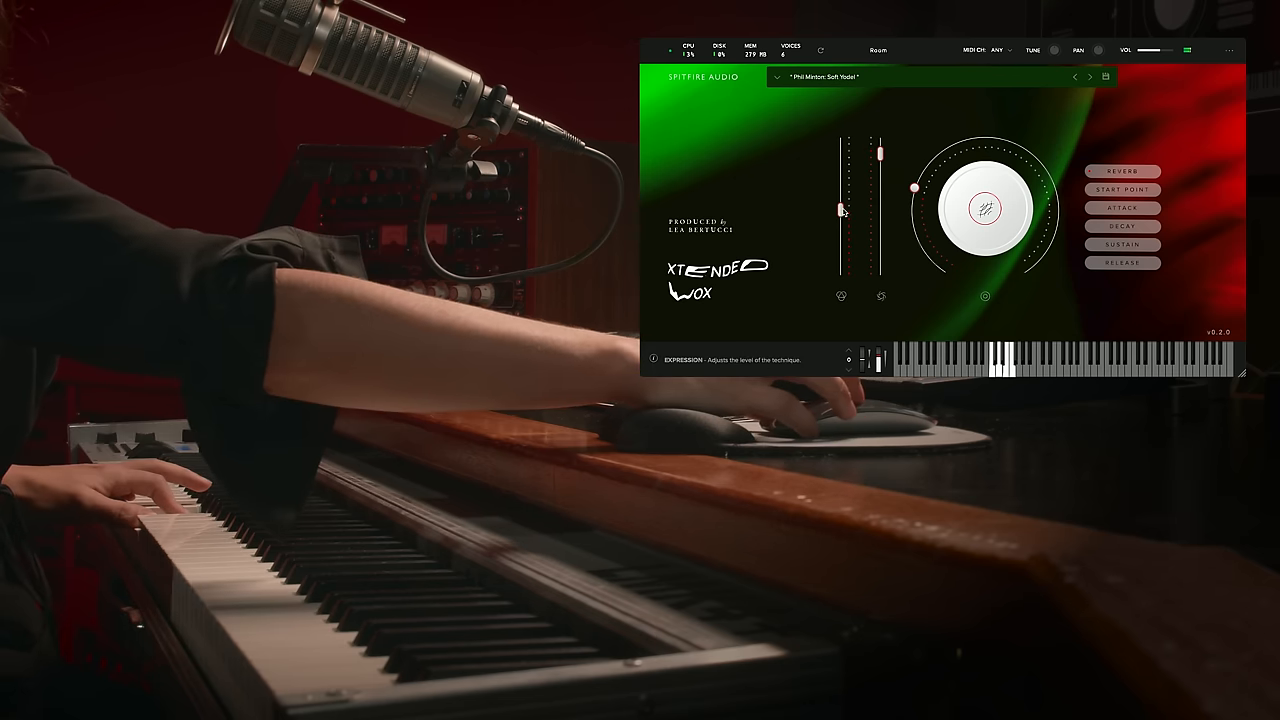
{"action": "left_click_drag", "start_coordinate": [840, 210], "coordinate": [840, 158]}
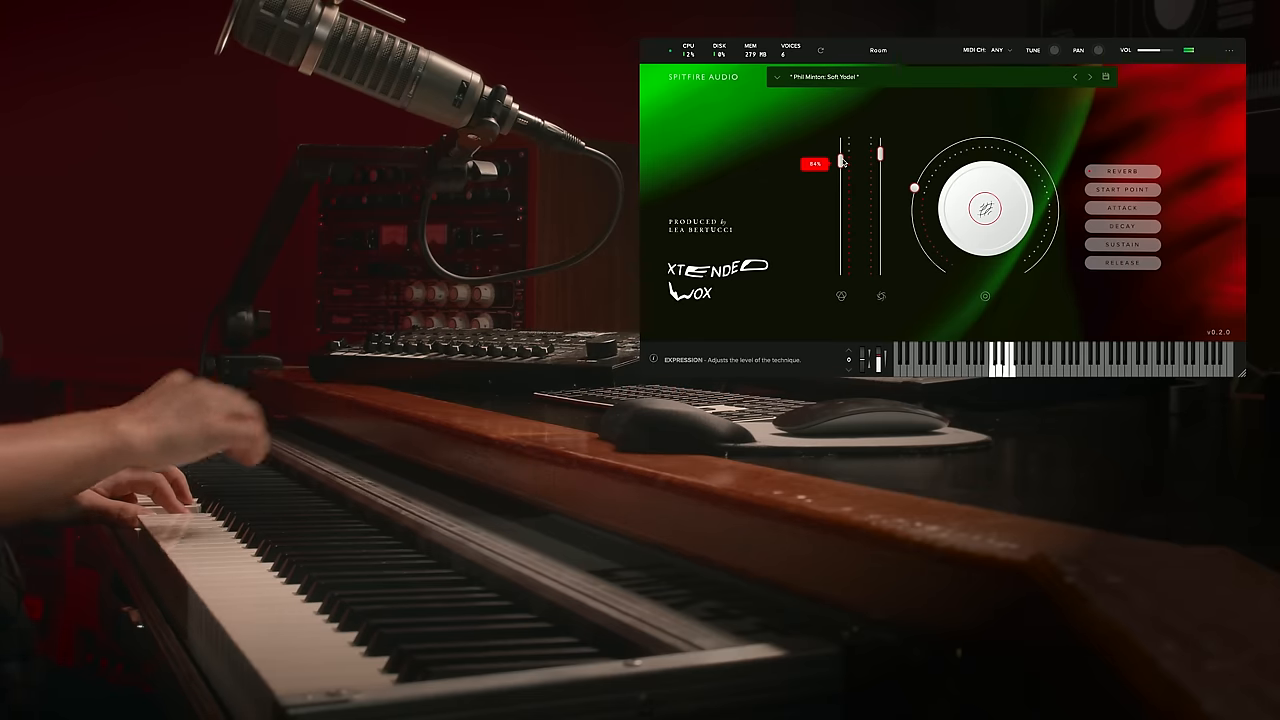